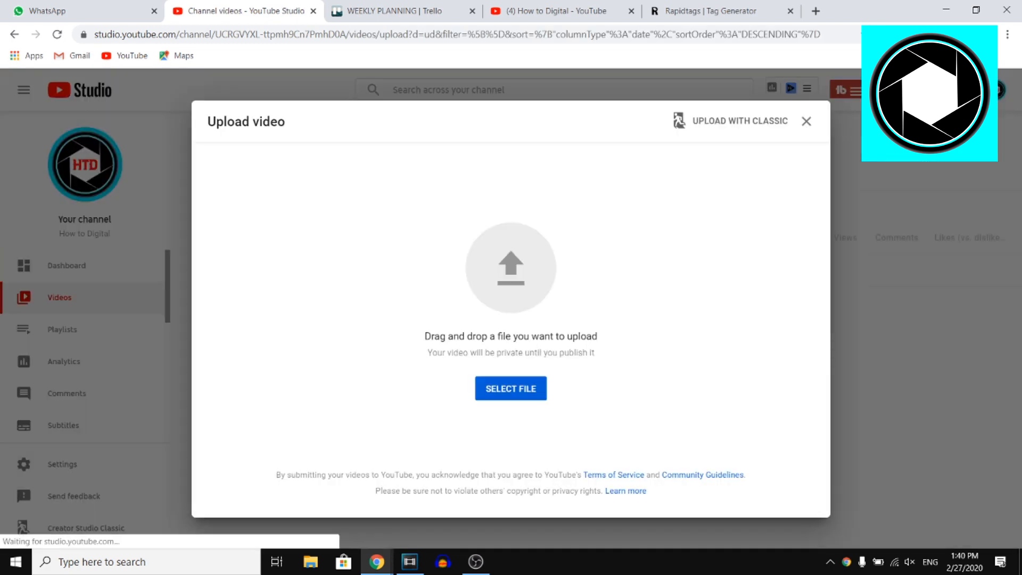
# - Choose the 20200226_133441 video from Downloads and start its upload
pyautogui.click(511, 388)
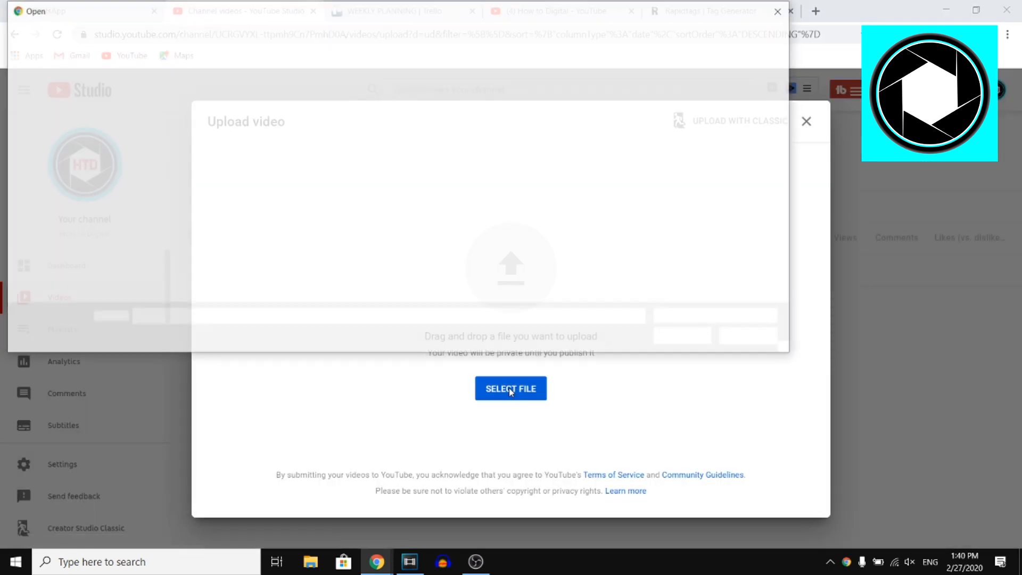
pyautogui.click(511, 388)
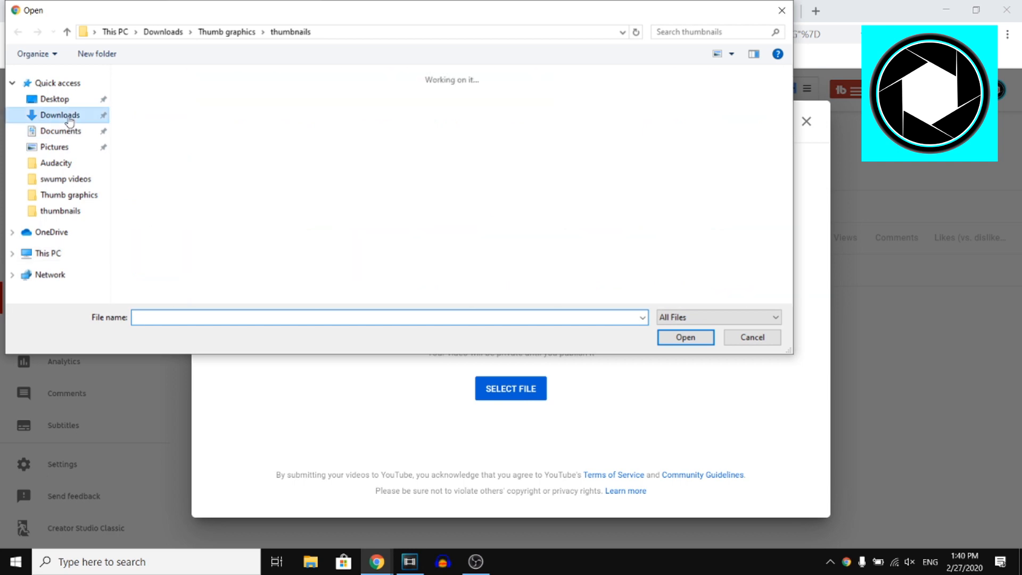
pyautogui.click(57, 115)
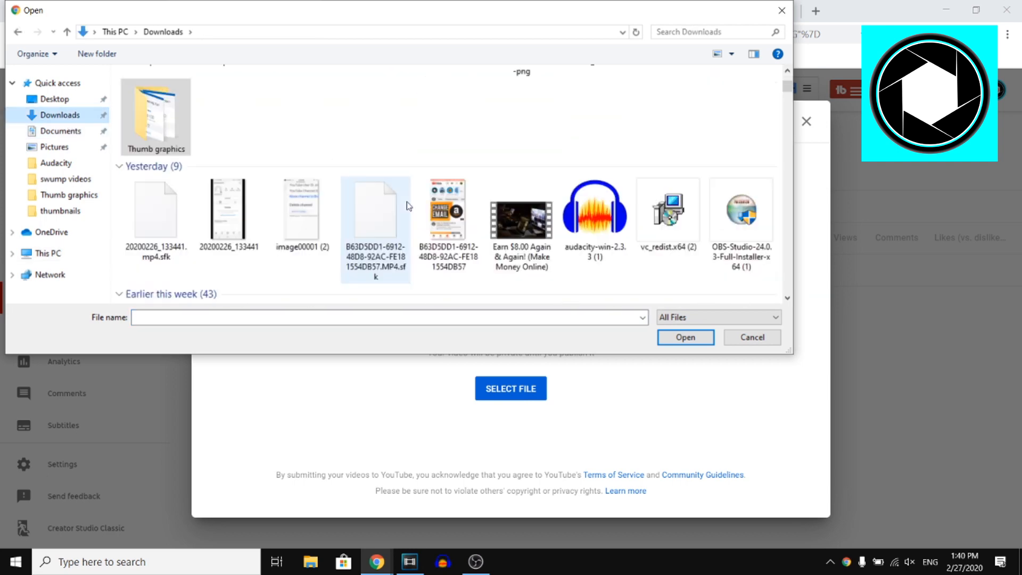
pyautogui.click(752, 337)
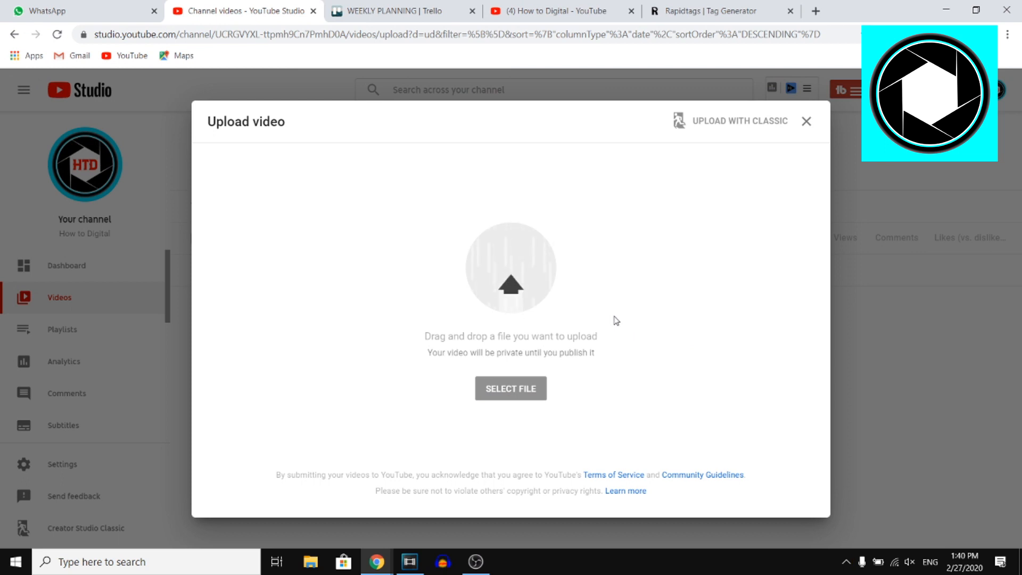
# - Scroll the Details form past the prefilled title down to the Audience section
pyautogui.click(511, 387)
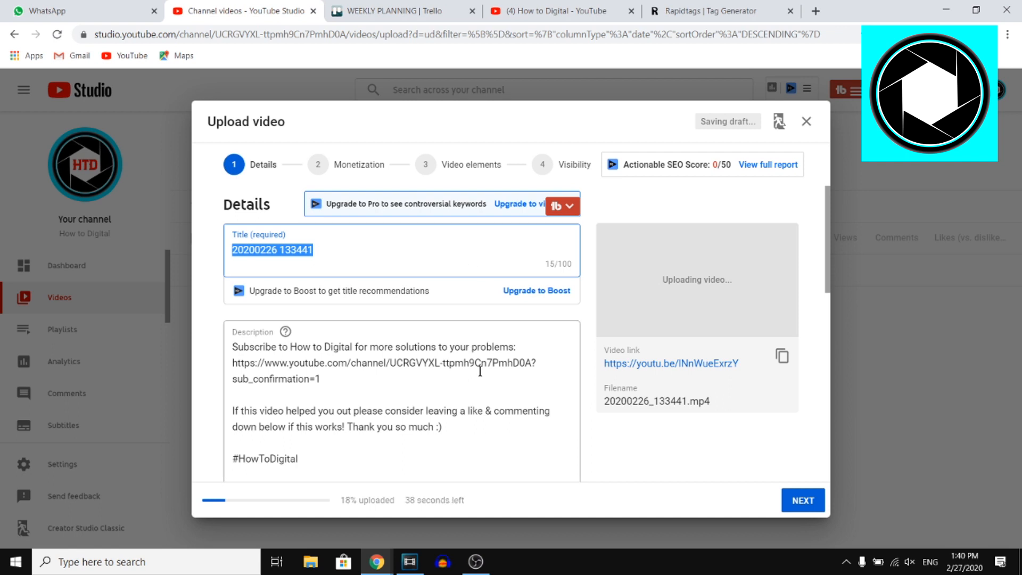
pyautogui.scroll(-3)
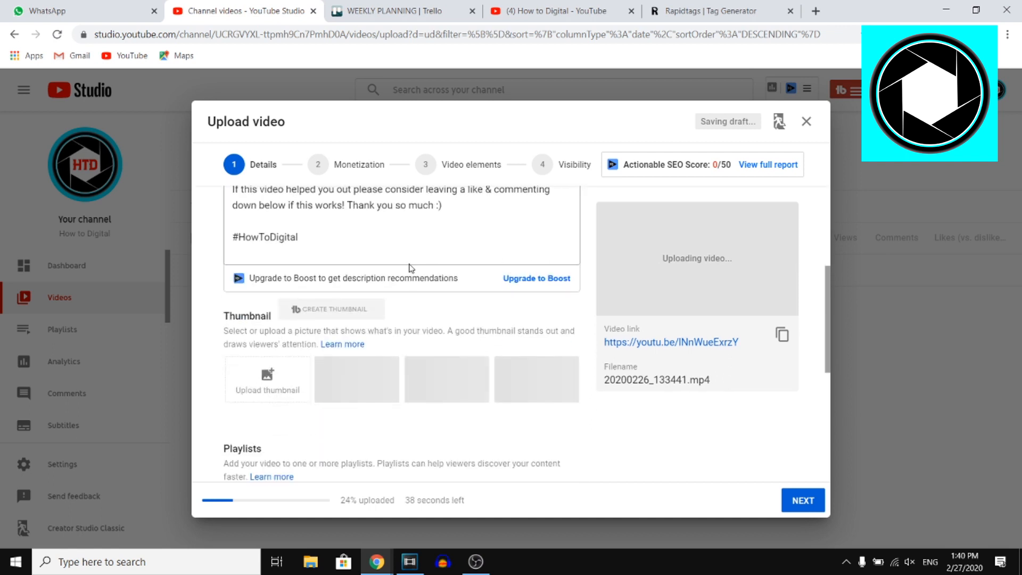
pyautogui.scroll(-3)
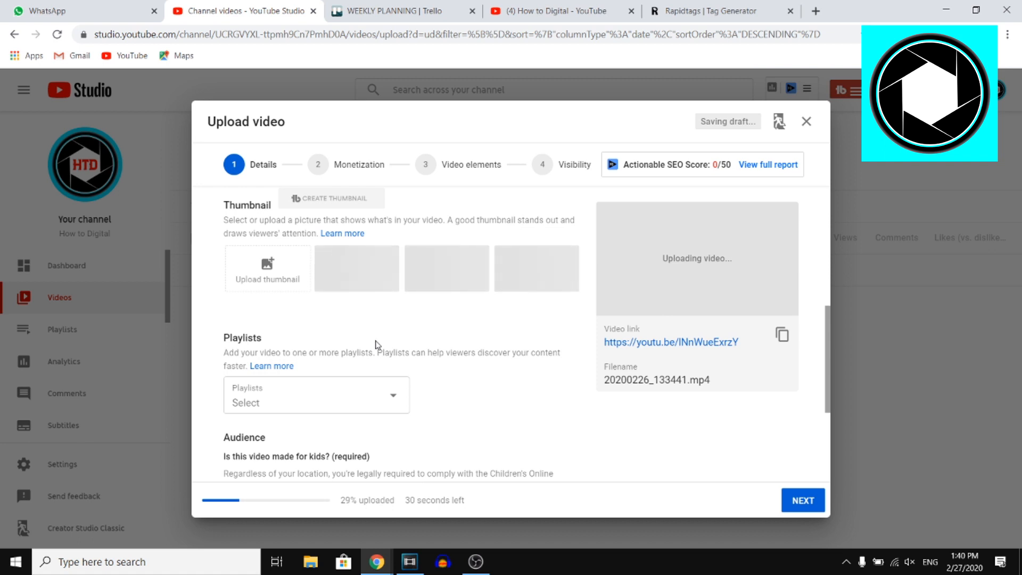
pyautogui.scroll(-3)
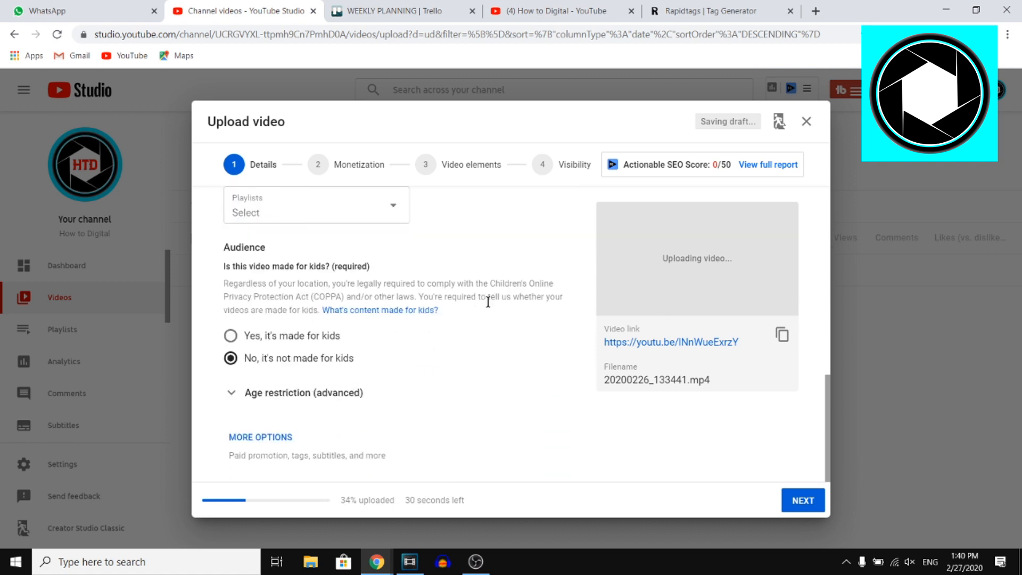
pyautogui.moveTo(77, 506)
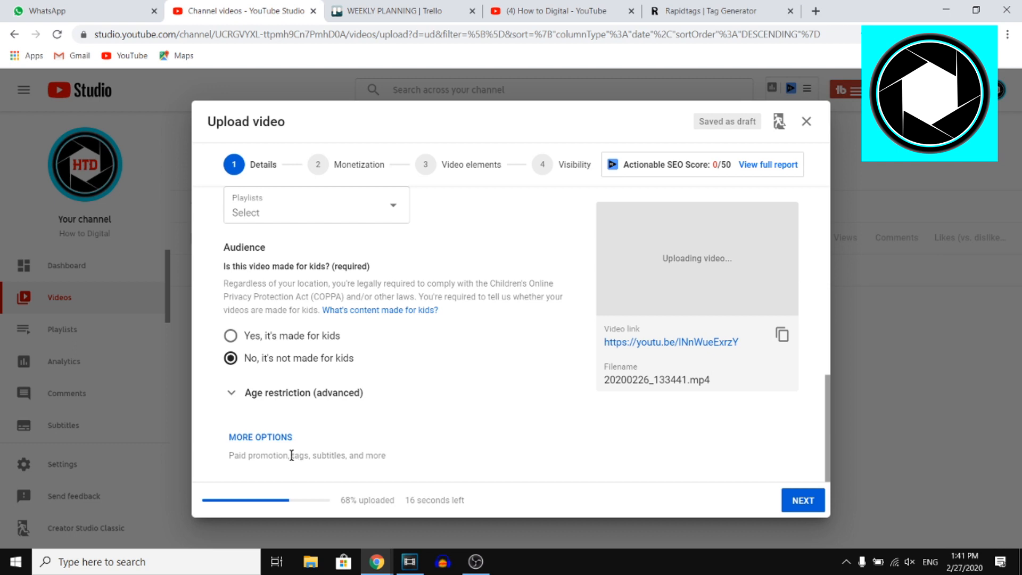
pyautogui.moveTo(270, 443)
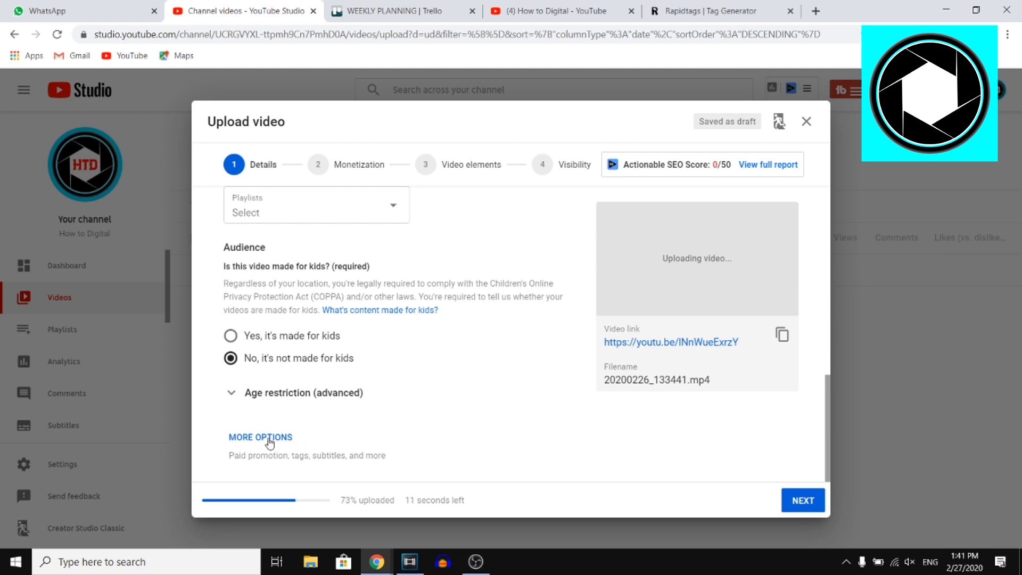
# - Expand More options to reveal the empty Tags field
pyautogui.click(260, 437)
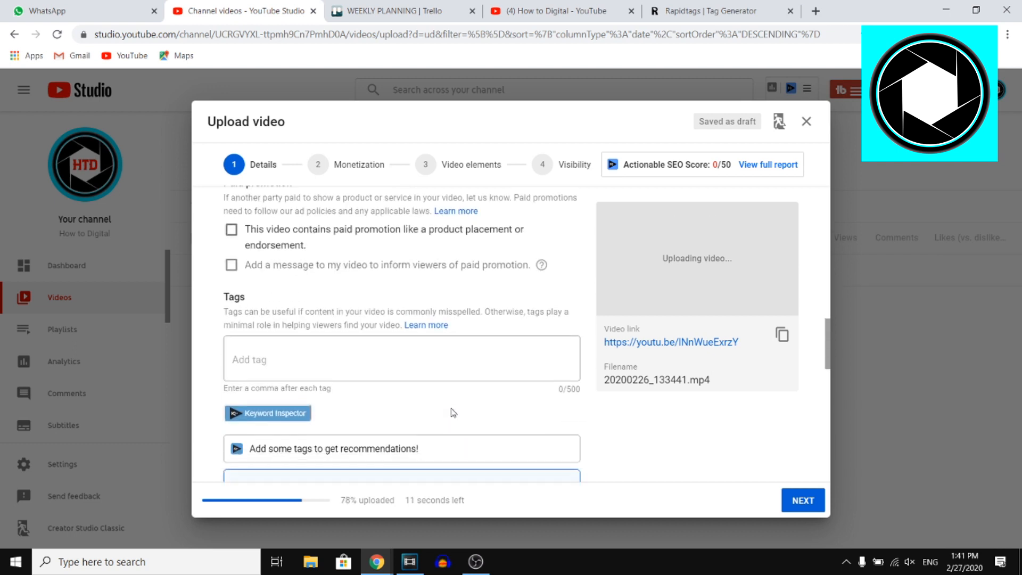
pyautogui.scroll(-3)
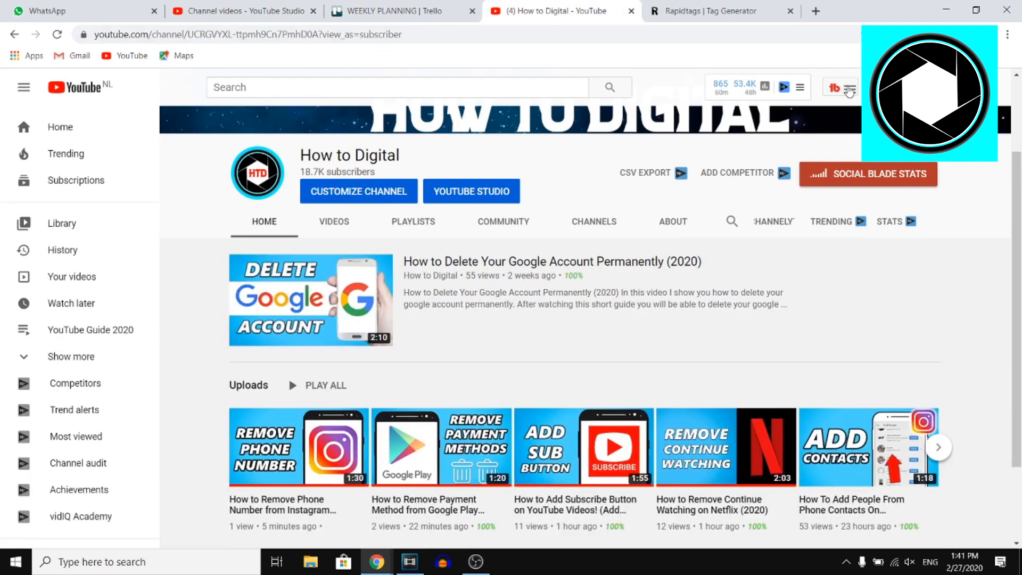
# - Explore 'how to add tags to your youtube video' in TubeBuddy Keyword Explorer
pyautogui.click(850, 87)
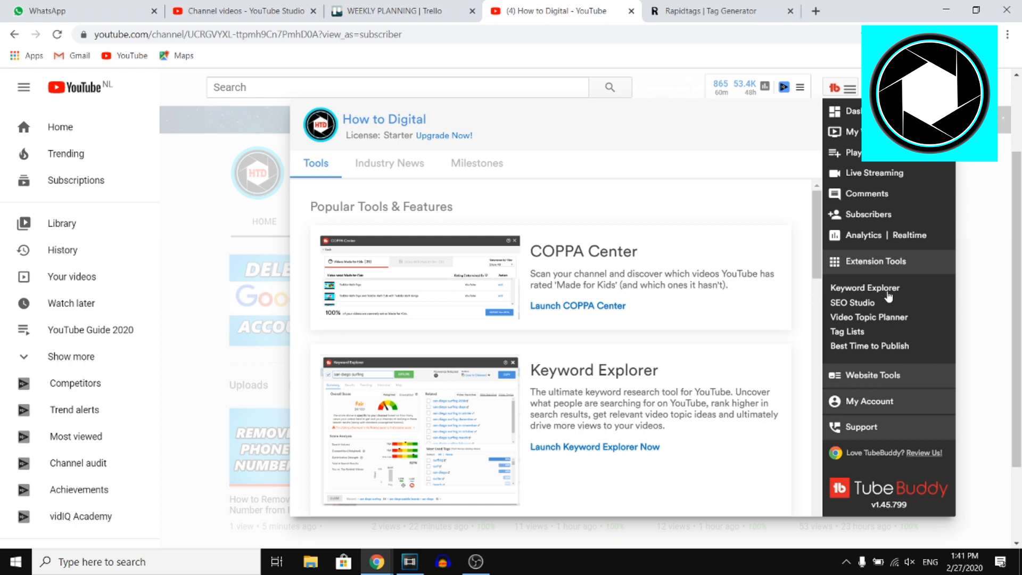
pyautogui.click(865, 288)
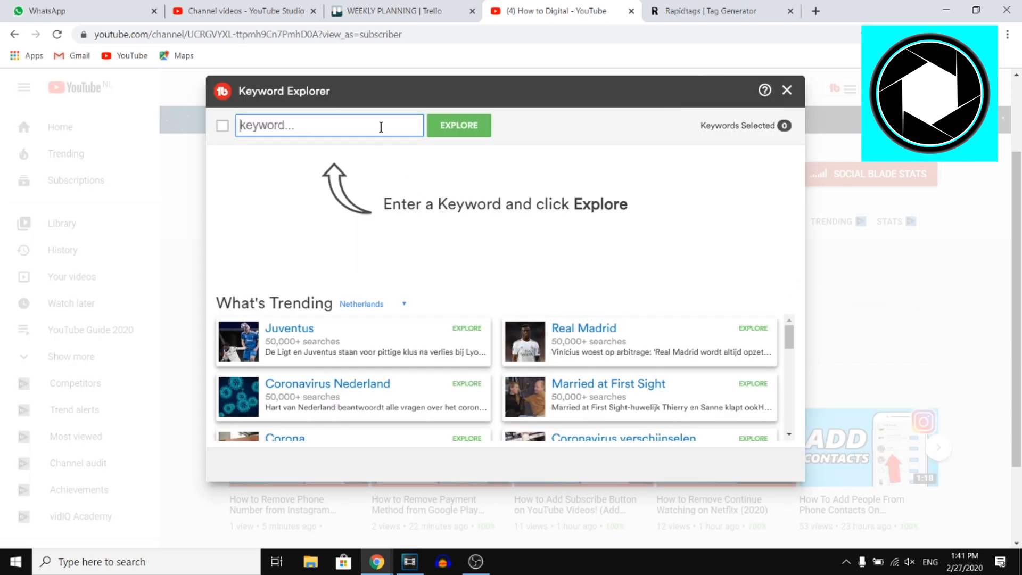
pyautogui.write('how to add tags to your youtube v')
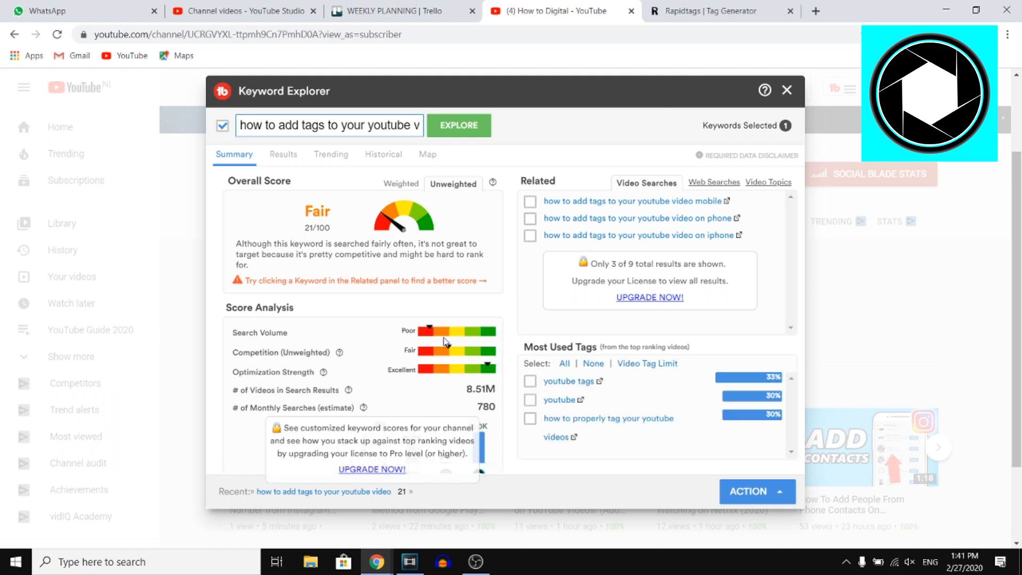
pyautogui.moveTo(632, 337)
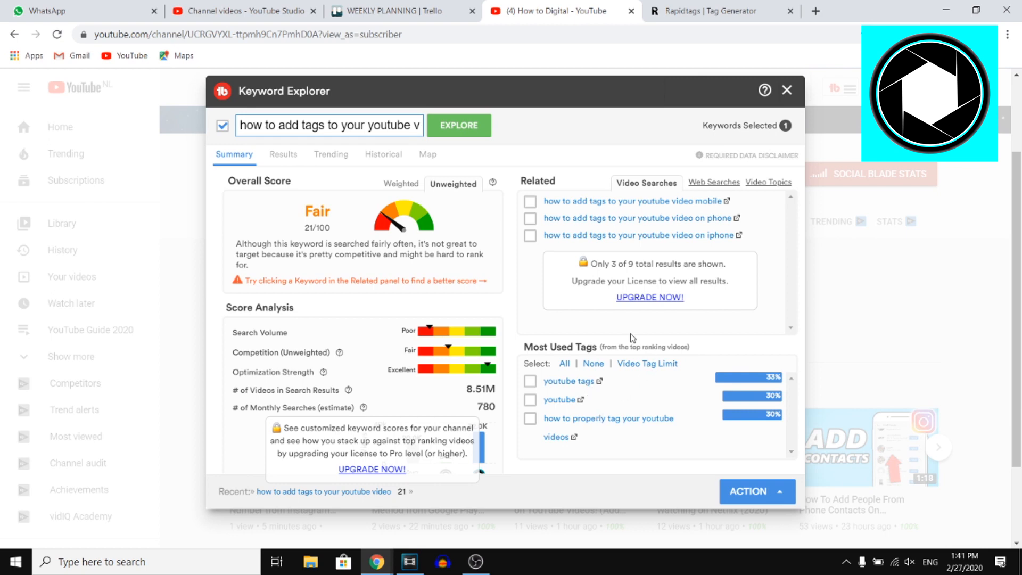
pyautogui.moveTo(622, 264)
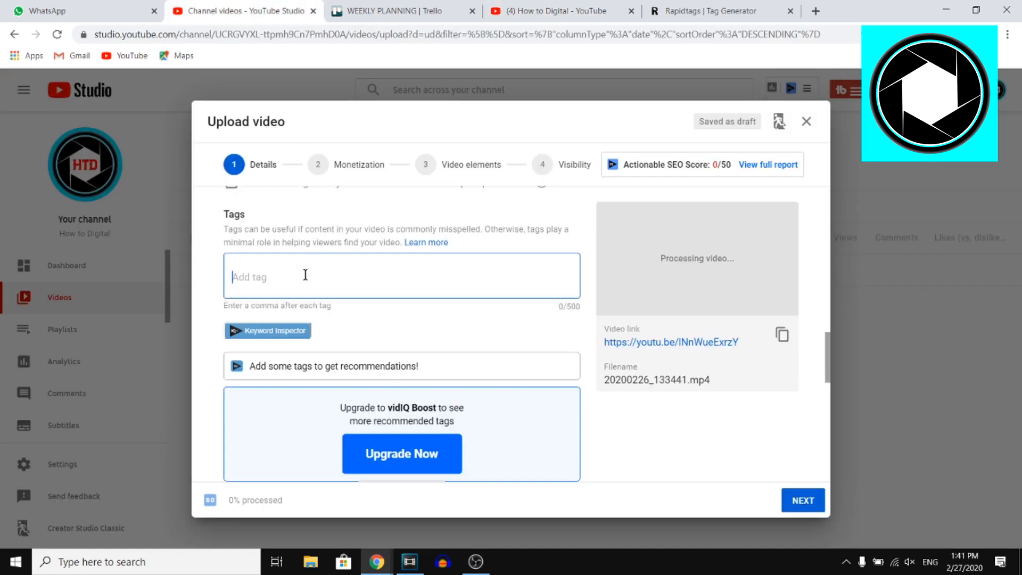
# - Enter comma-separated sample tags 'hjow tio ashns bvbasbas, njha' in the Tags field
pyautogui.write('hjow tio ashnsjdsdjdsnesahannahah,')
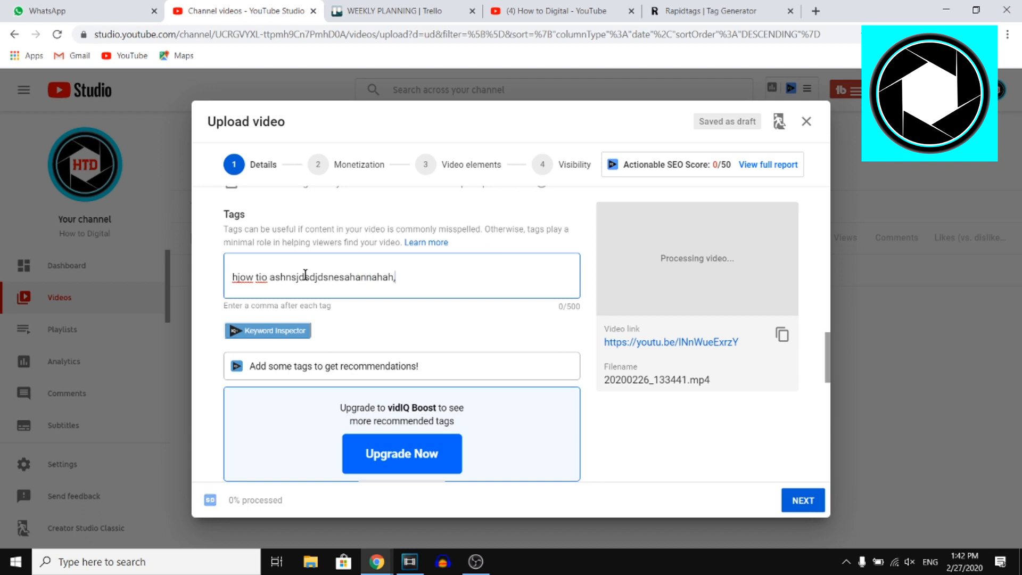
pyautogui.write('bvbasbas, njha')
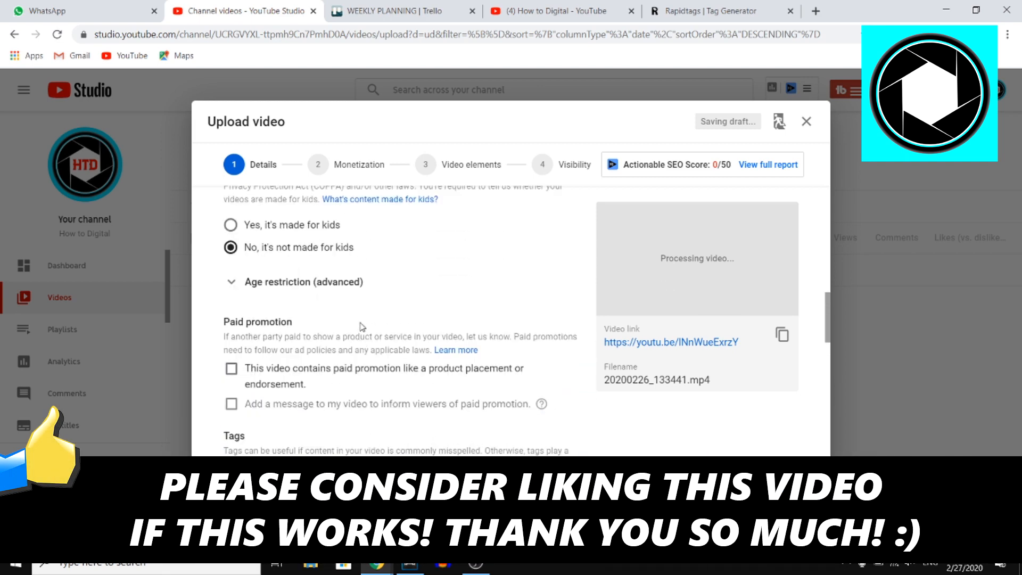
pyautogui.moveTo(388, 381)
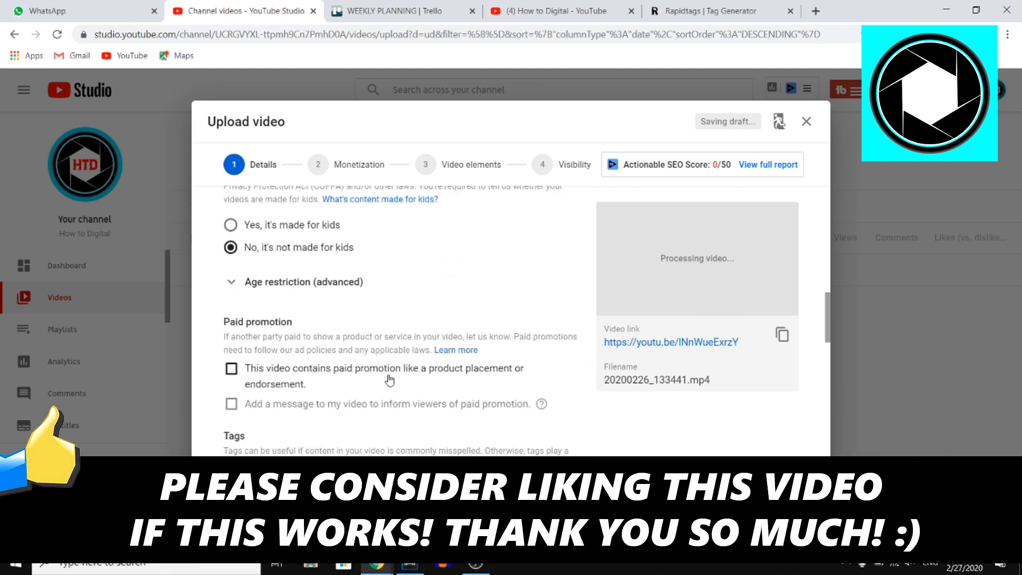